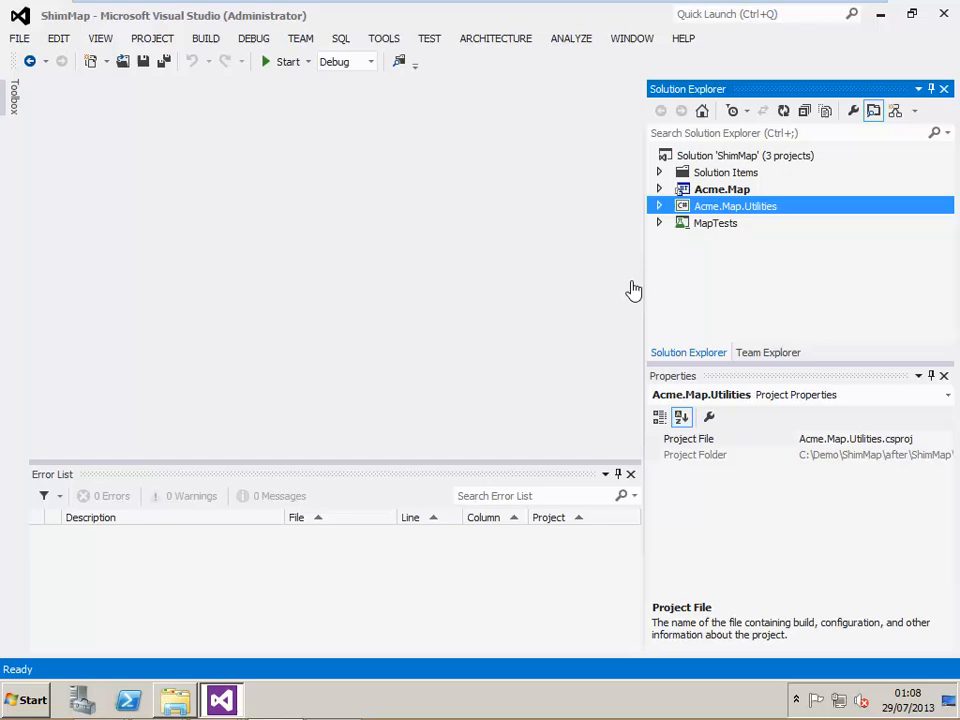
Expand the Acme.Map.Utilities and Acme.Map project nodes in Solution Explorer.
{"action": "left_click", "coordinate": [660, 188]}
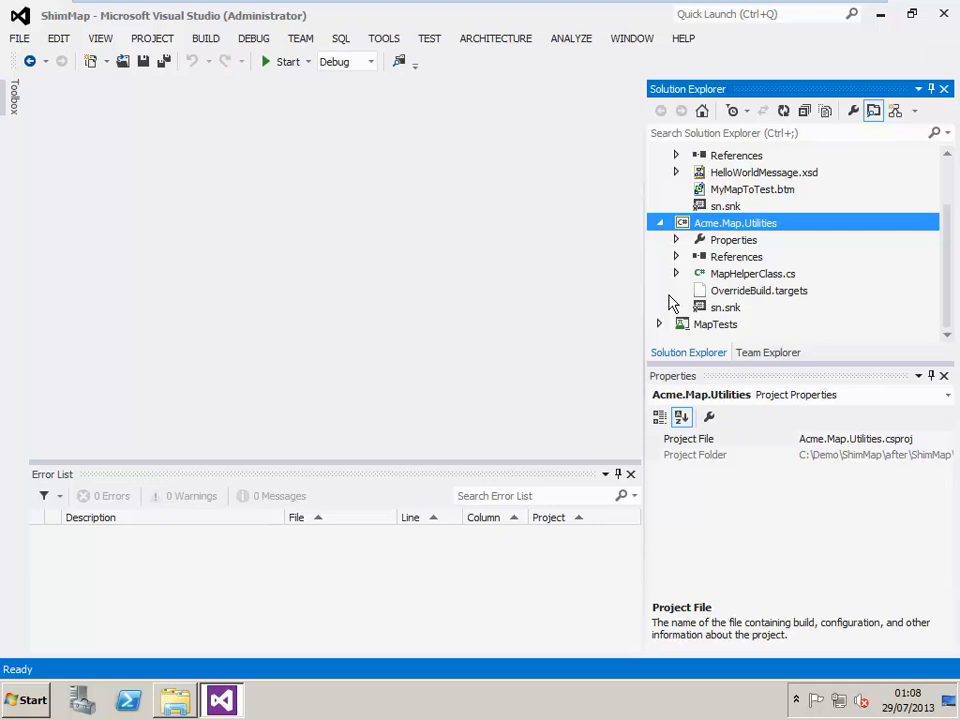
{"action": "mouse_move", "coordinate": [756, 296]}
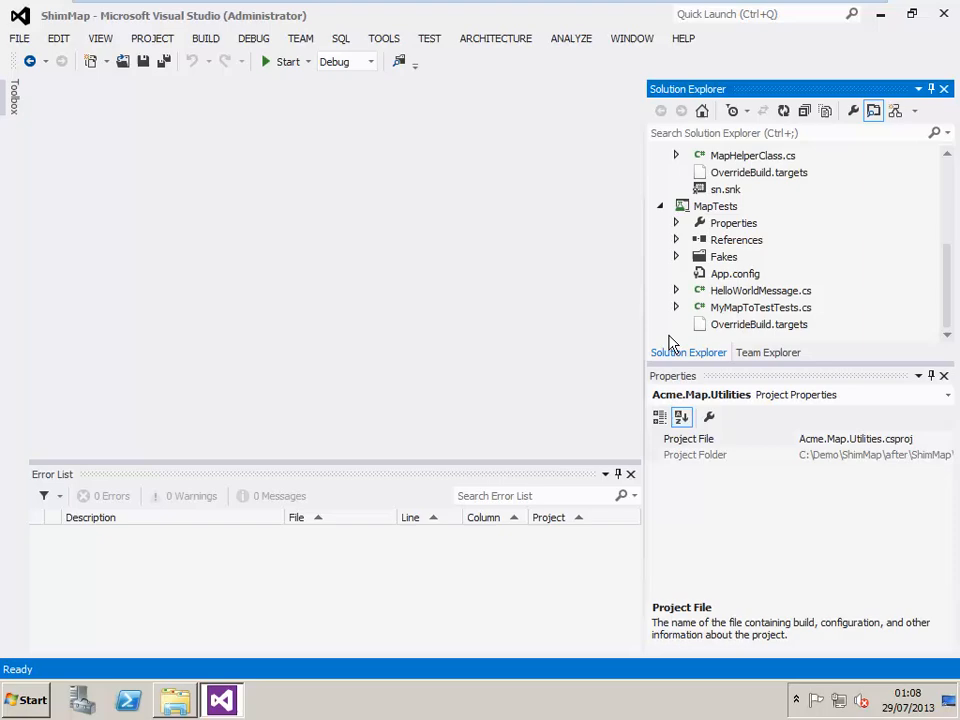
{"action": "left_click", "coordinate": [736, 204]}
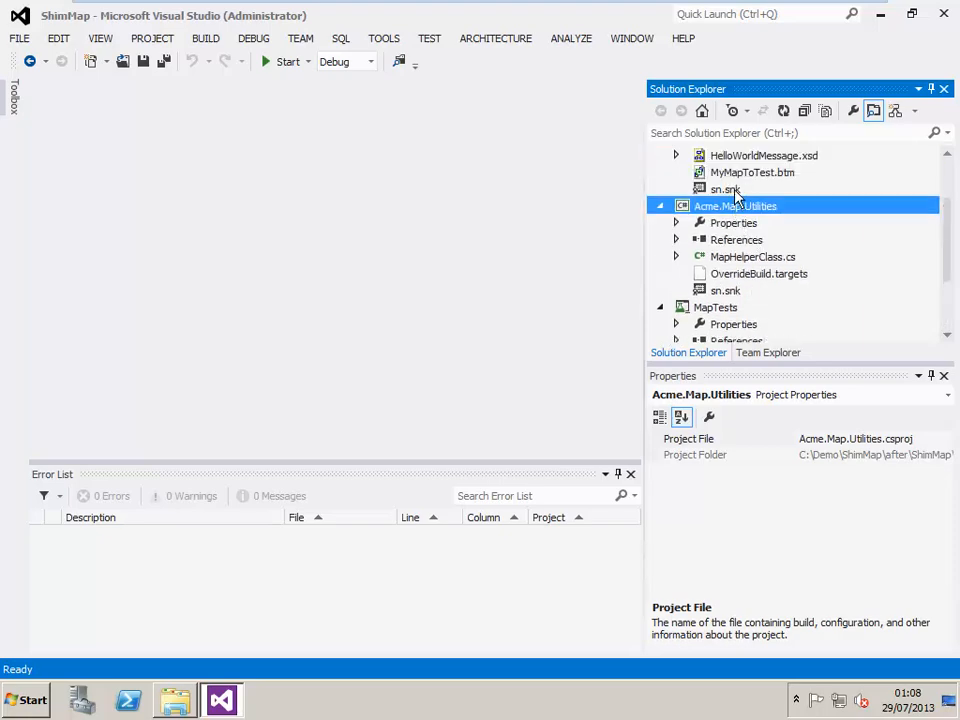
Review the Name element under Root in HelloWorldMessage.xsd, then bring up MyMapToTest.btm.
{"action": "double_click", "coordinate": [764, 204]}
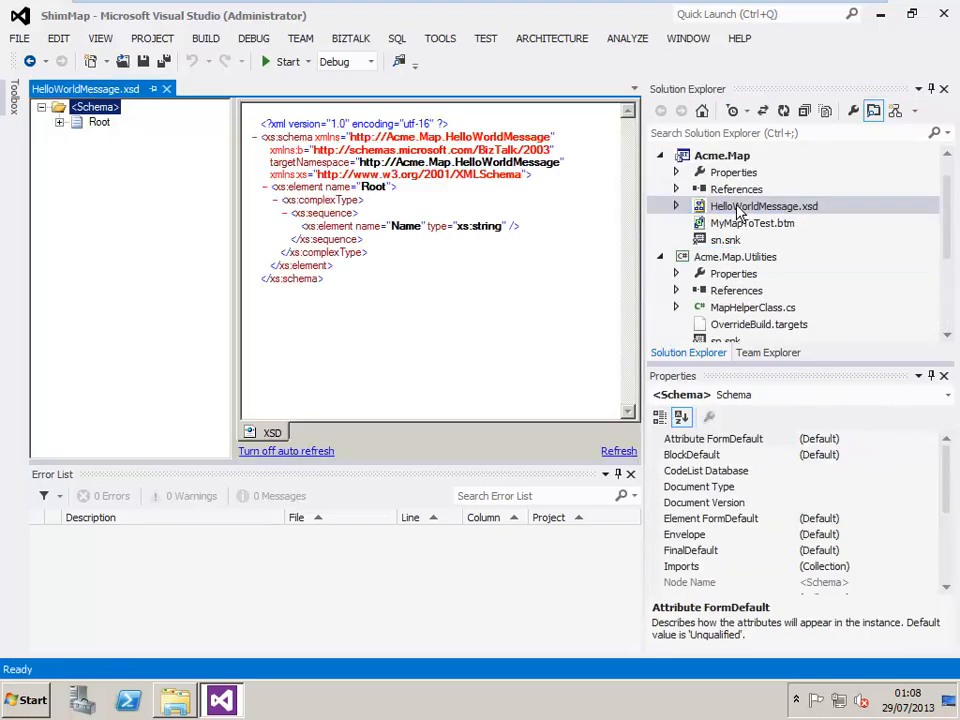
{"action": "left_click", "coordinate": [60, 122]}
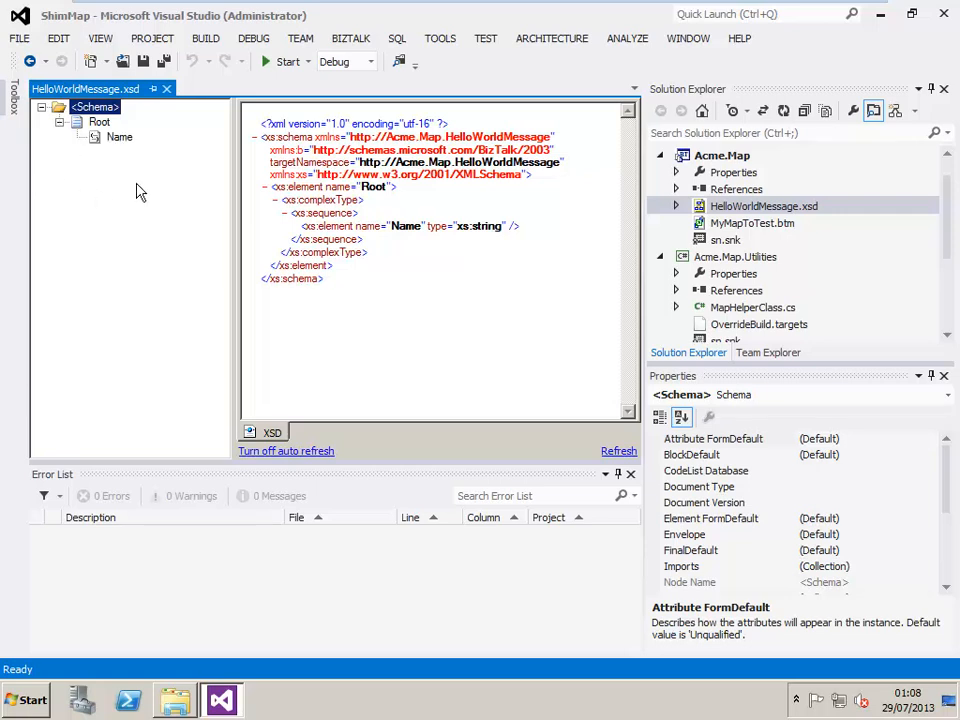
{"action": "left_click", "coordinate": [120, 136]}
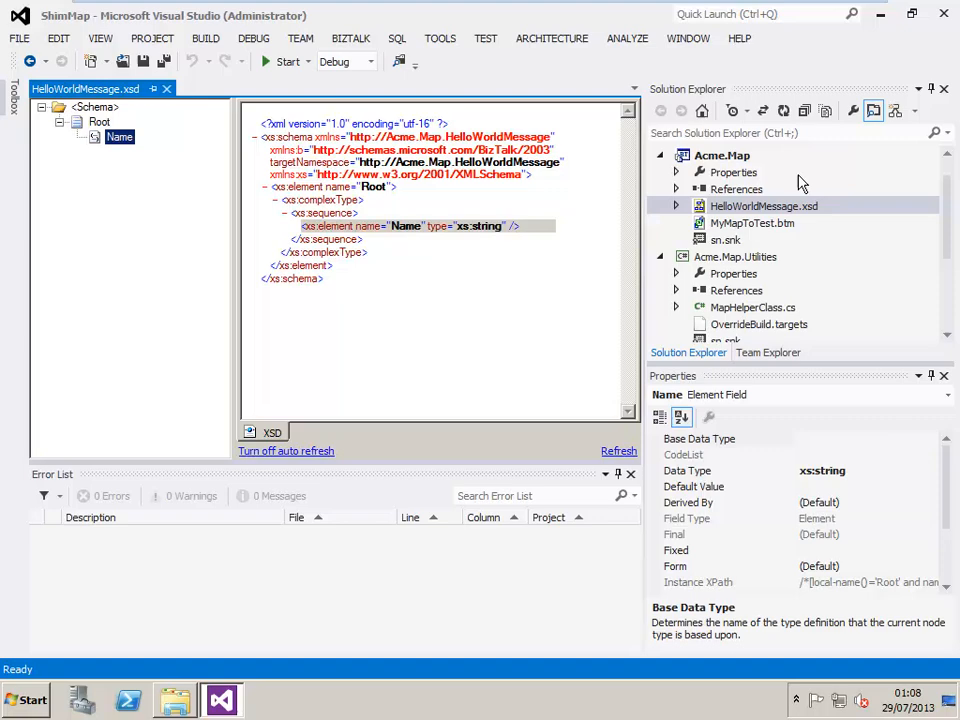
{"action": "double_click", "coordinate": [752, 222]}
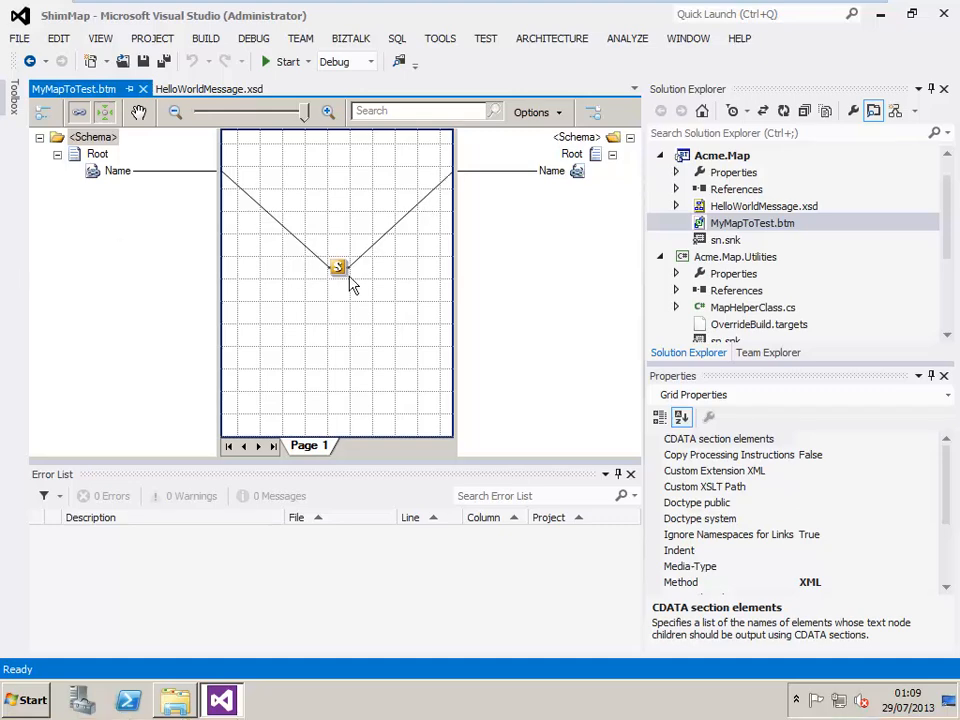
Show the scripting functoid's Configure Functoid Script settings for GetSomeValueFromDatabase.
{"action": "right_click", "coordinate": [338, 268]}
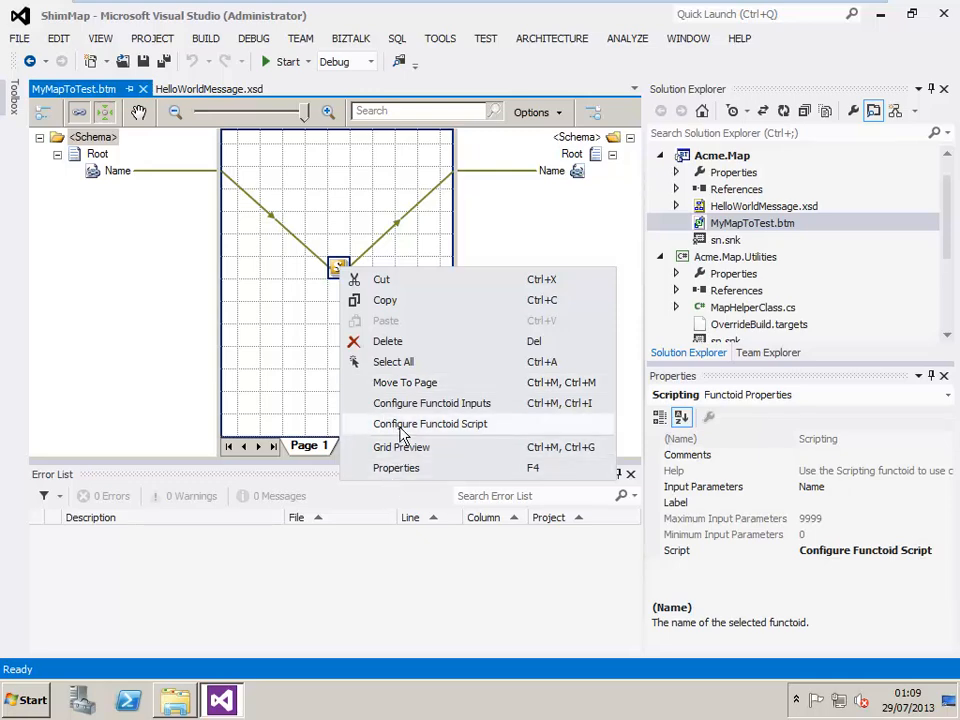
{"action": "left_click", "coordinate": [430, 424]}
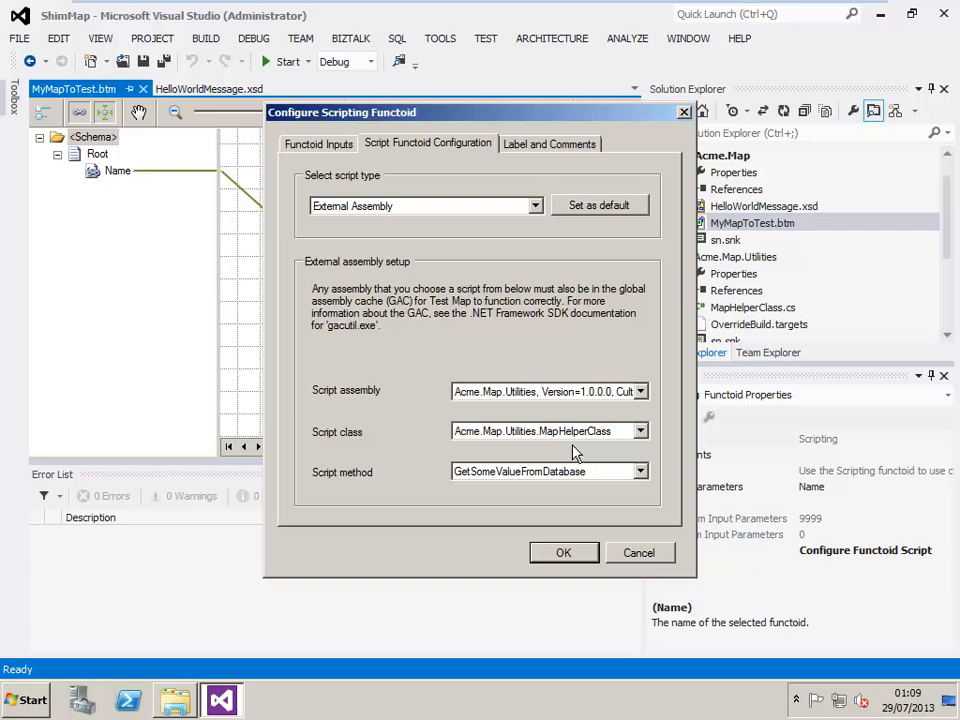
{"action": "mouse_move", "coordinate": [576, 452]}
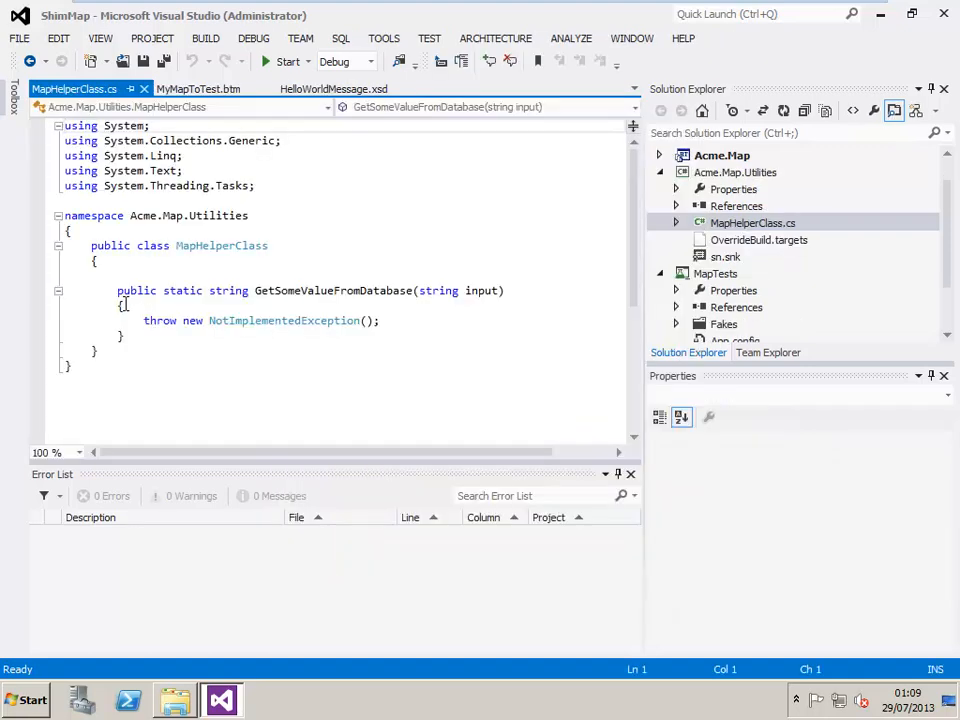
{"action": "left_click_drag", "start_coordinate": [116, 290], "coordinate": [120, 336]}
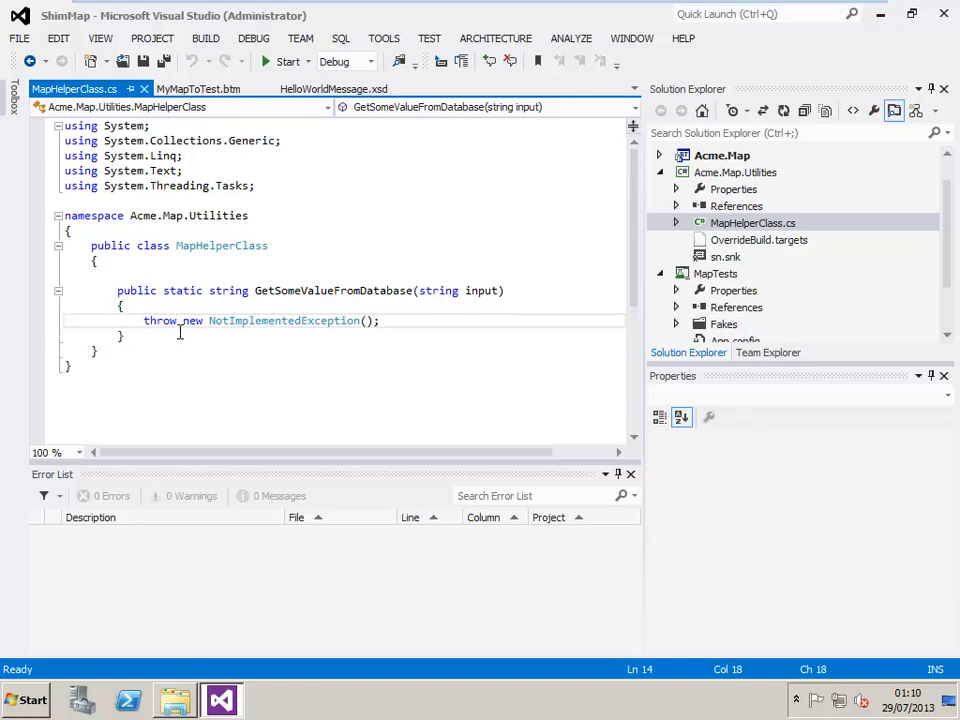
{"action": "mouse_move", "coordinate": [558, 366]}
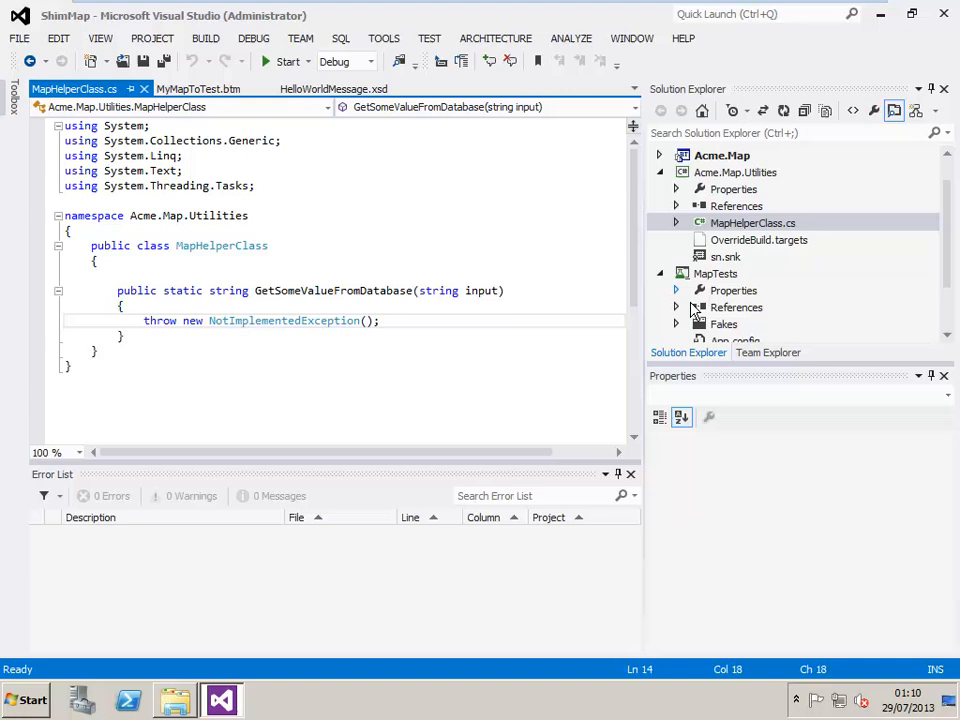
{"action": "left_click", "coordinate": [752, 222]}
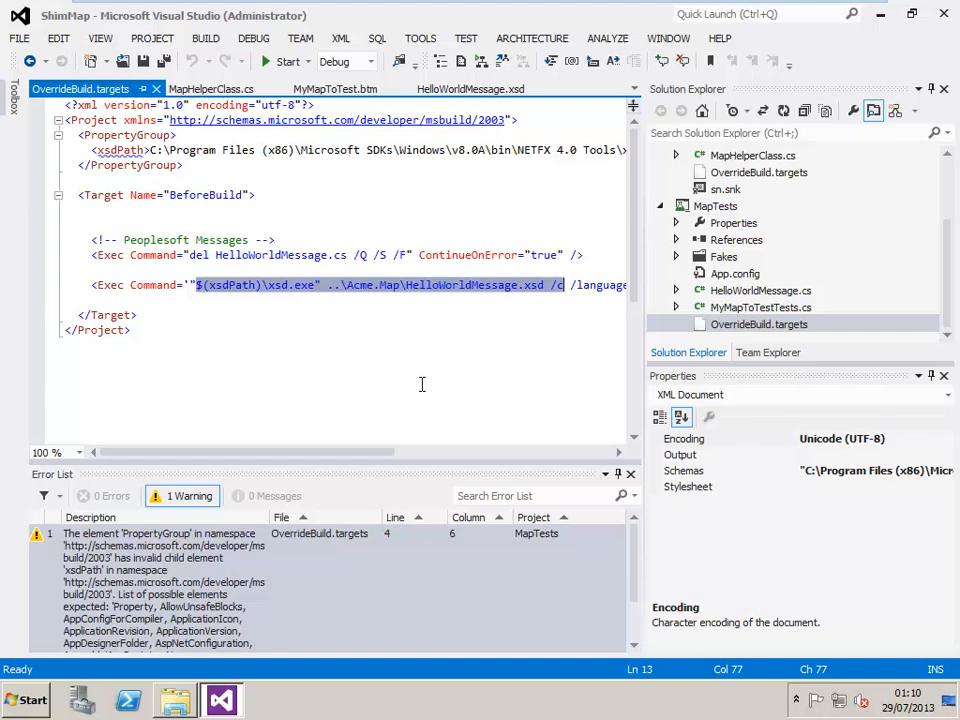
{"action": "mouse_move", "coordinate": [740, 308]}
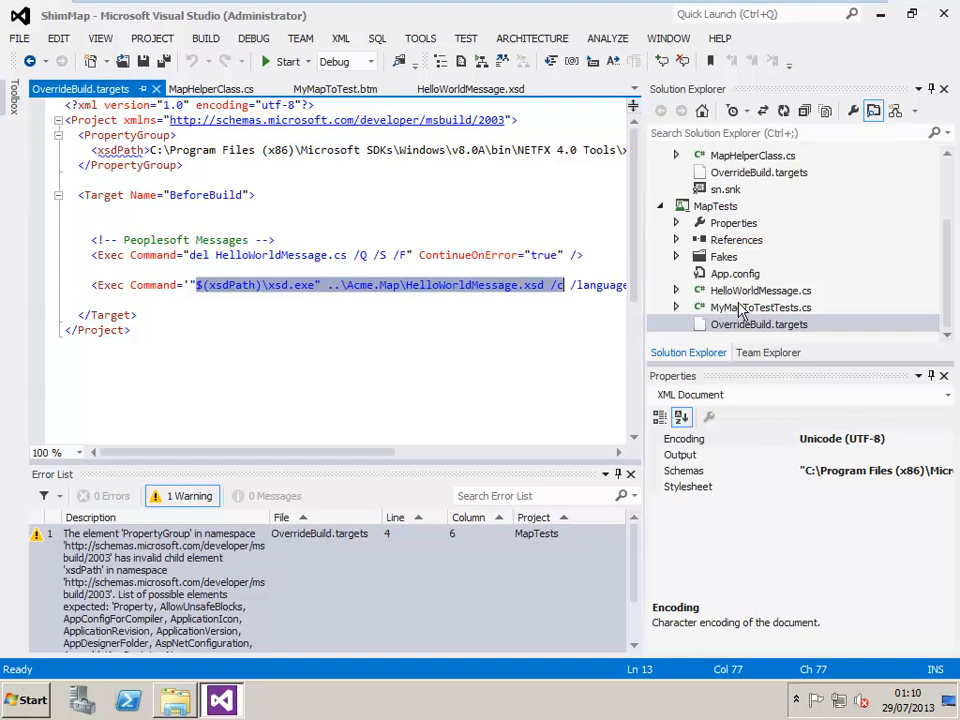
Select the MyMapToTestTests.cs test file in the MapTests project.
{"action": "left_click", "coordinate": [760, 308]}
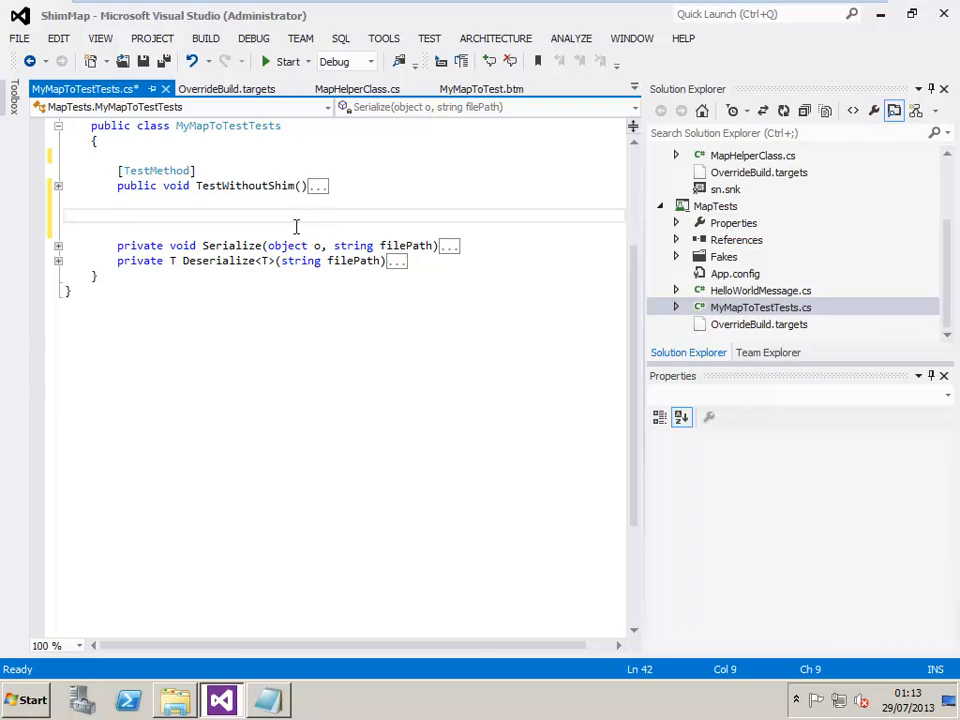
{"action": "mouse_move", "coordinate": [16, 224]}
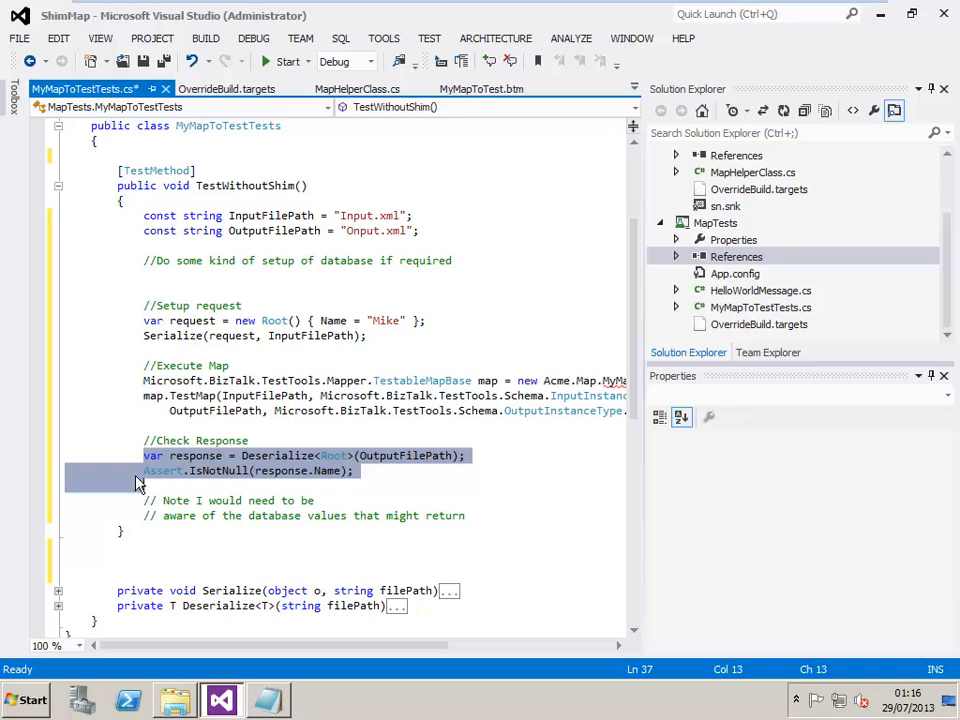
{"action": "mouse_move", "coordinate": [138, 482]}
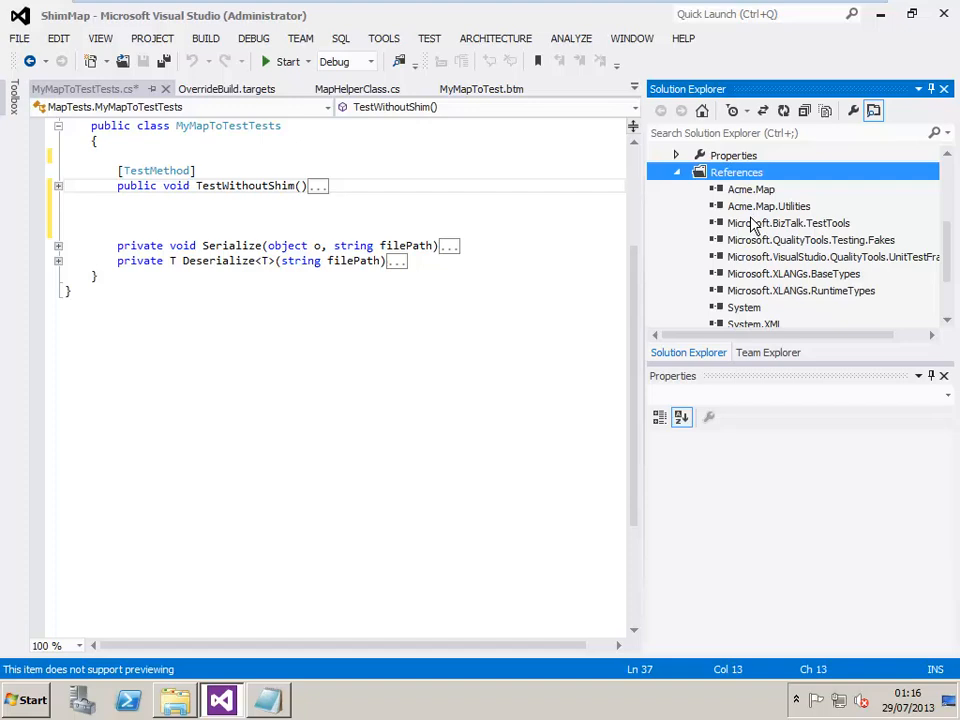
Add a Fakes assembly for the Acme.Map.Utilities reference via its context menu.
{"action": "right_click", "coordinate": [768, 206]}
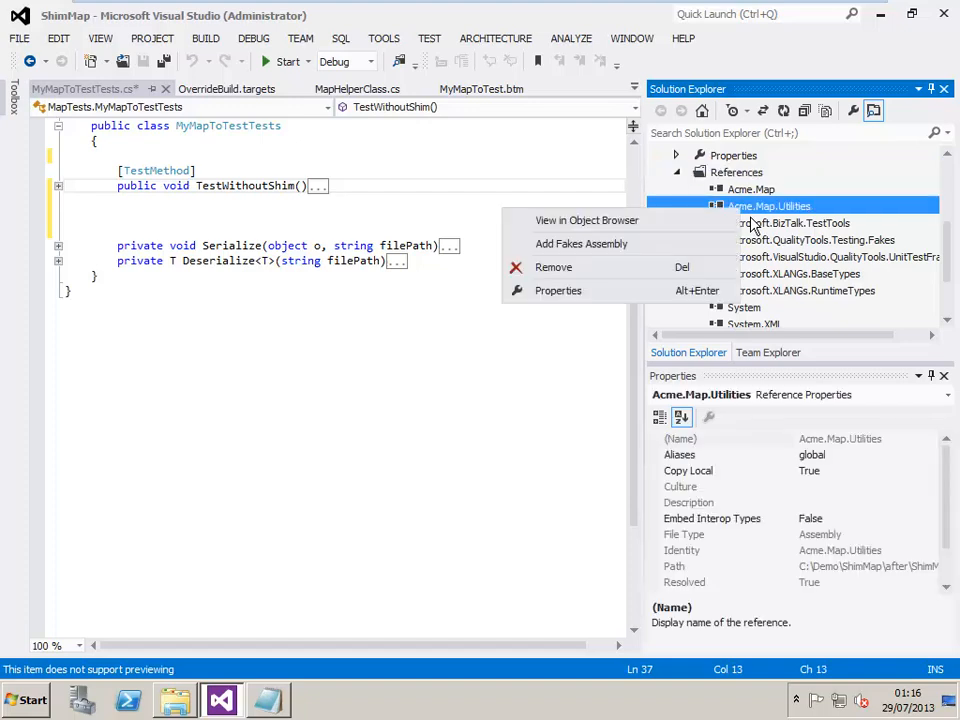
{"action": "mouse_move", "coordinate": [580, 244]}
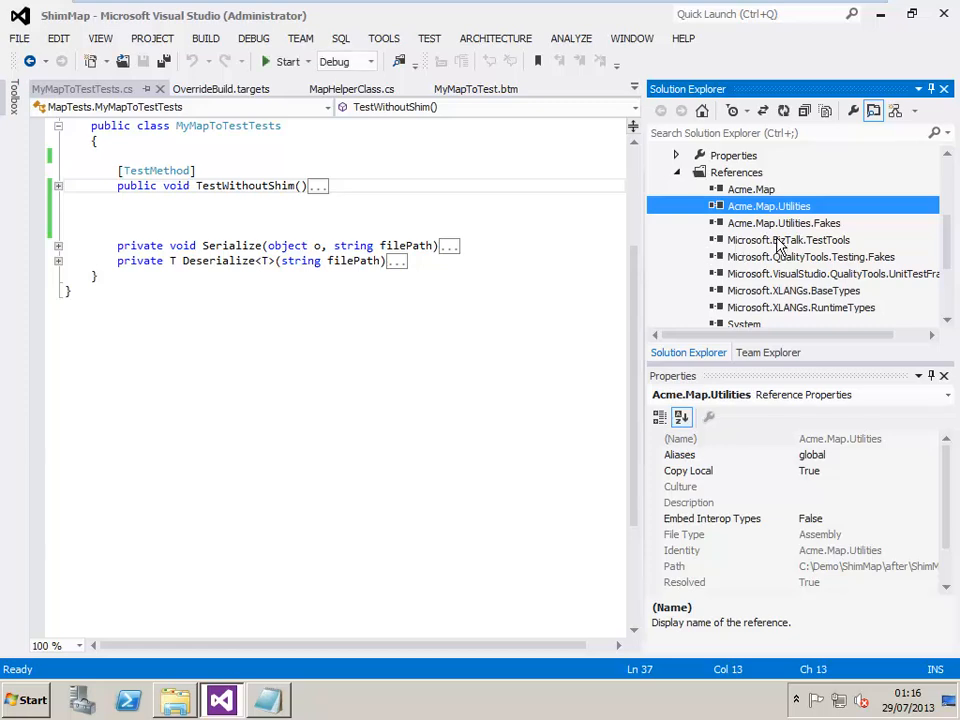
{"action": "left_click", "coordinate": [784, 224]}
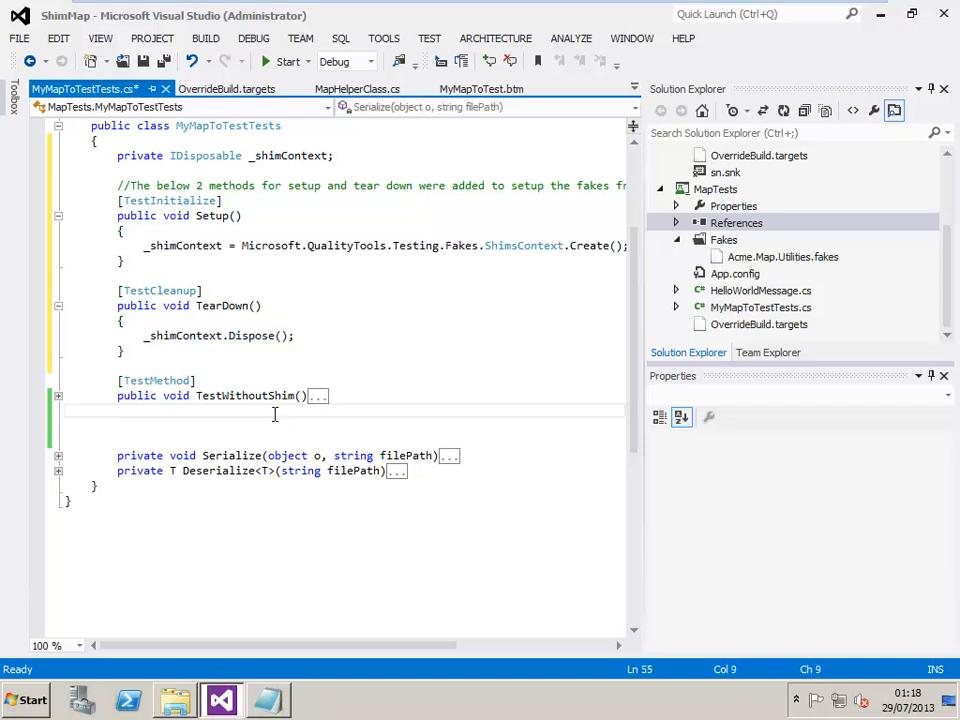
Expand the collapsed TestWithoutShim method body below the ShimsContext setup and teardown.
{"action": "left_click", "coordinate": [316, 396]}
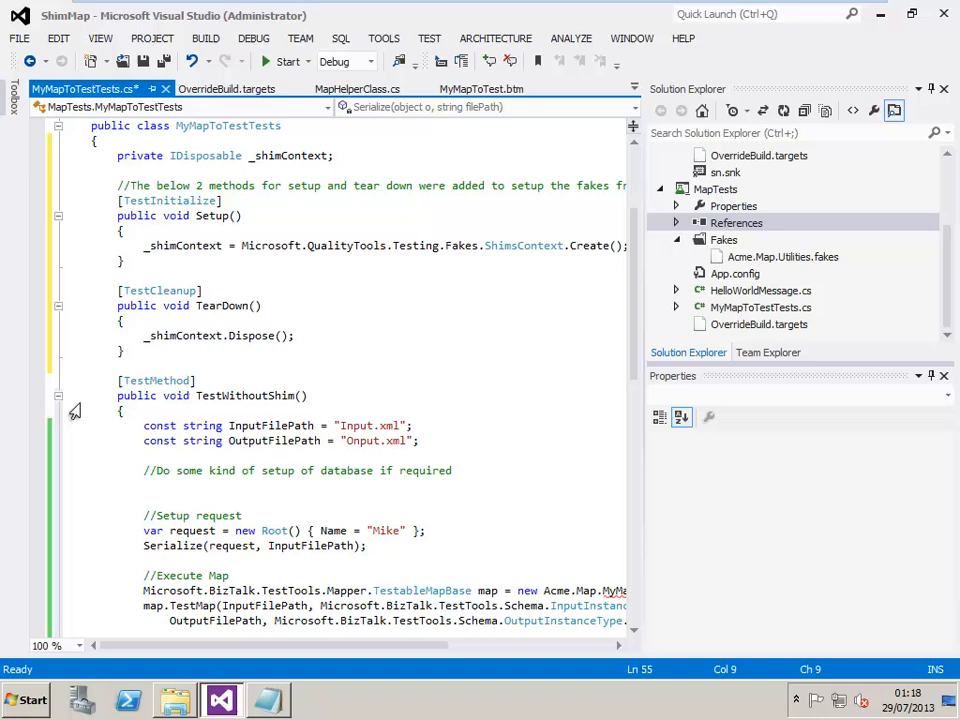
Define the DatabaseResponse constant and shim GetSomeValueFromDatabaseString to return it.
{"action": "scroll", "scroll_direction": "down", "scroll_amount": 3}
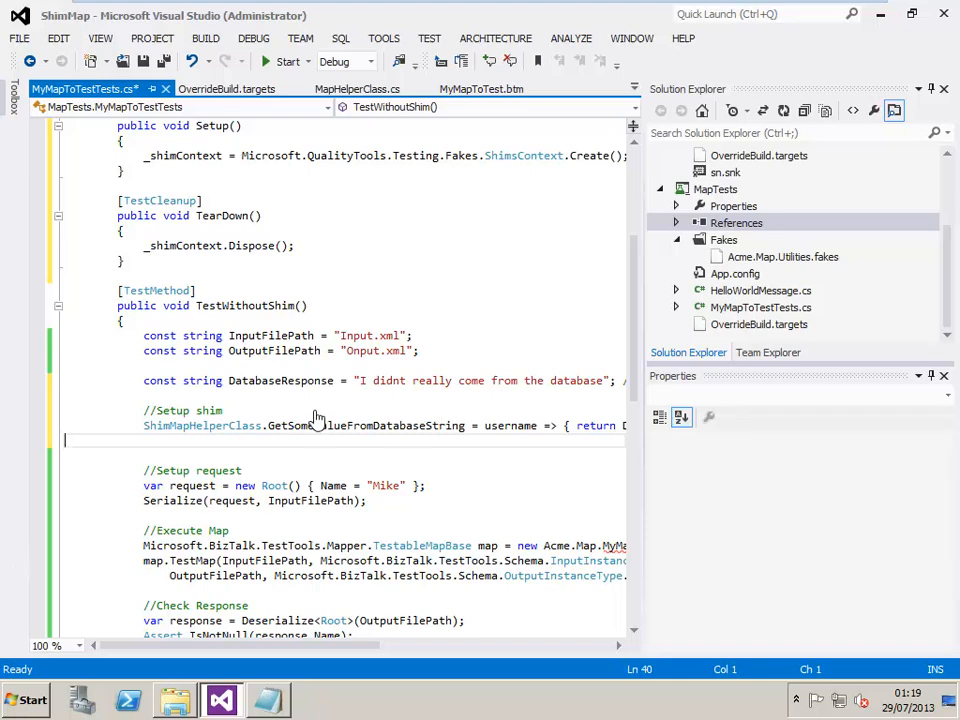
{"action": "double_click", "coordinate": [280, 380]}
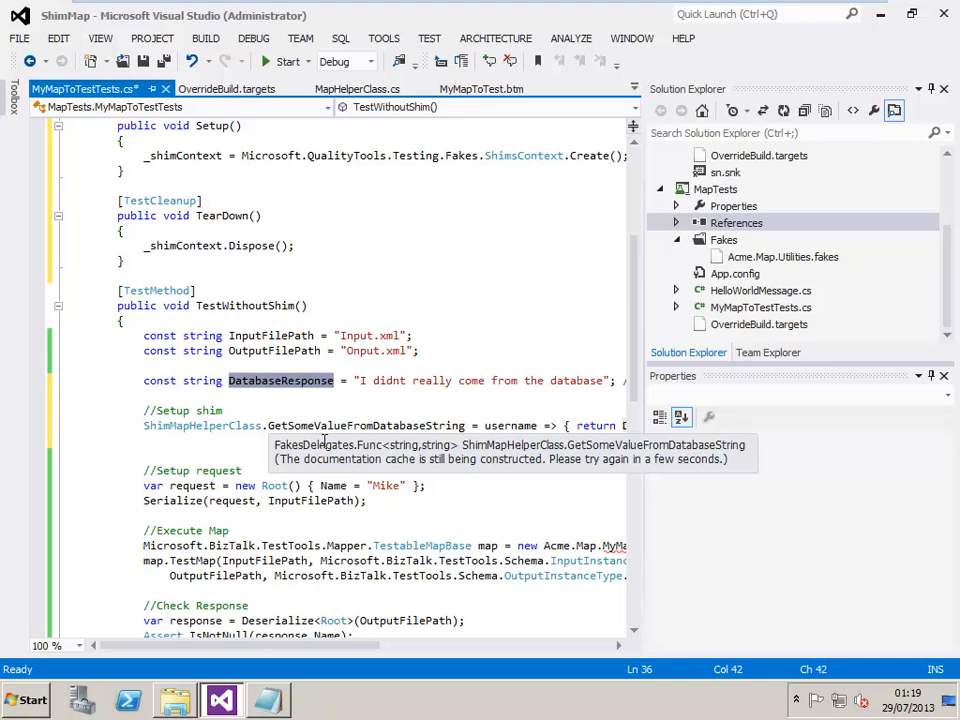
{"action": "mouse_move", "coordinate": [236, 444]}
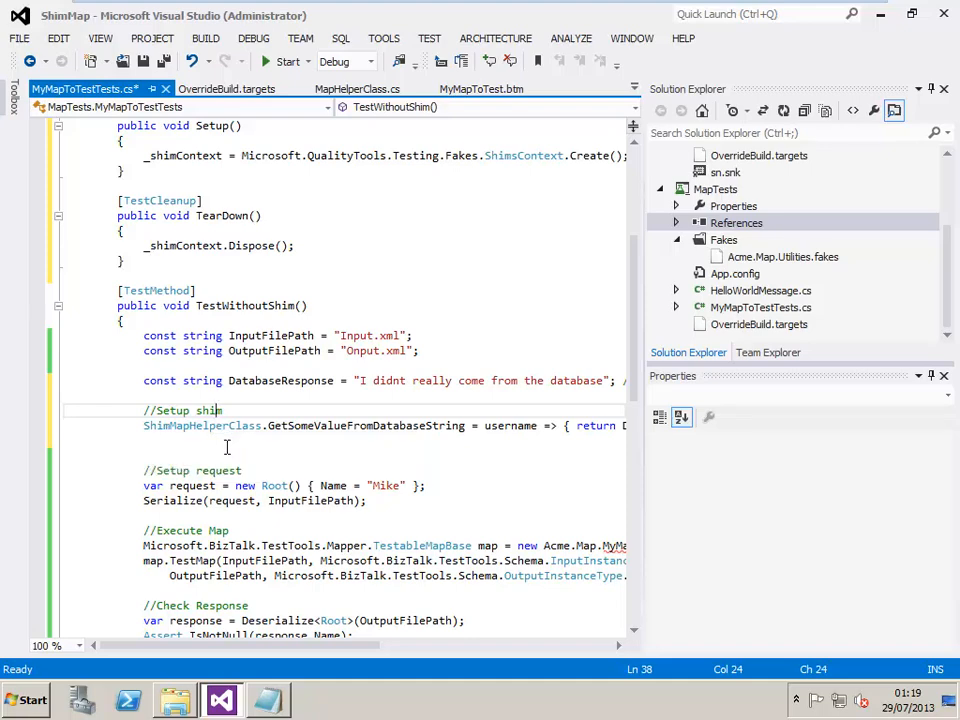
{"action": "mouse_move", "coordinate": [340, 676]}
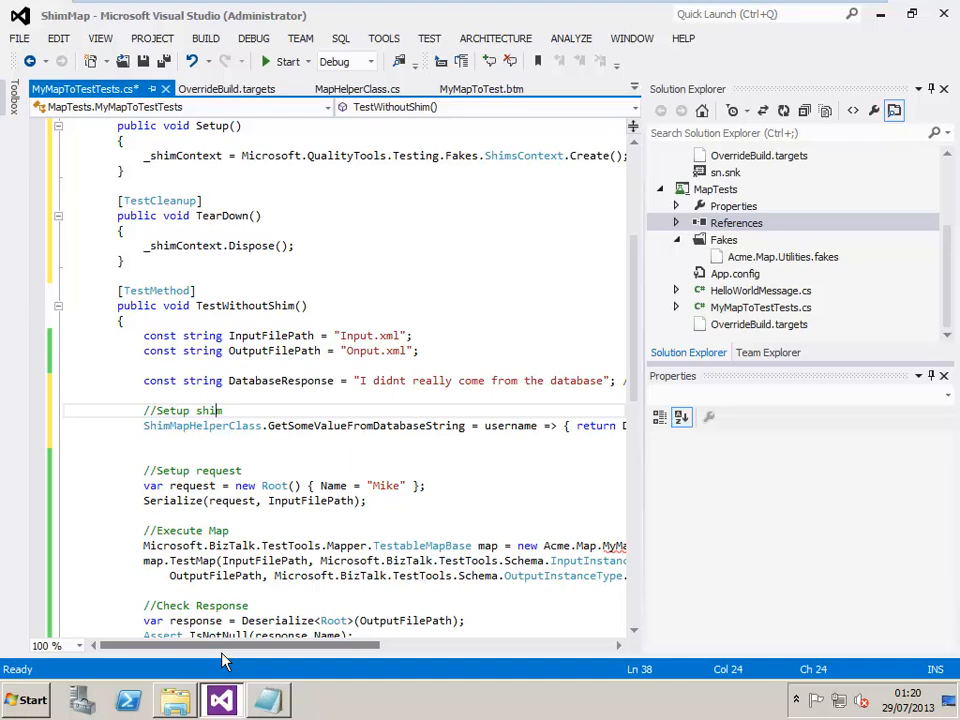
{"action": "scroll", "scroll_direction": "down", "scroll_amount": 3}
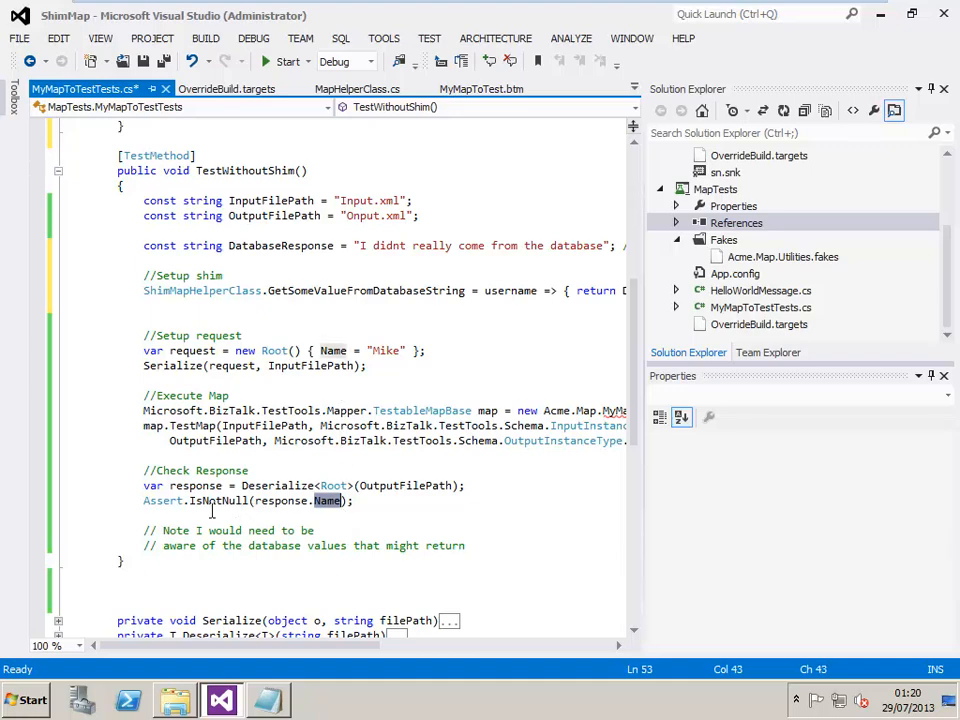
Assert with Assert.AreEqual(DatabaseResponse, response.Name); instead of the not-null check.
{"action": "type", "text": "AreEqual("}
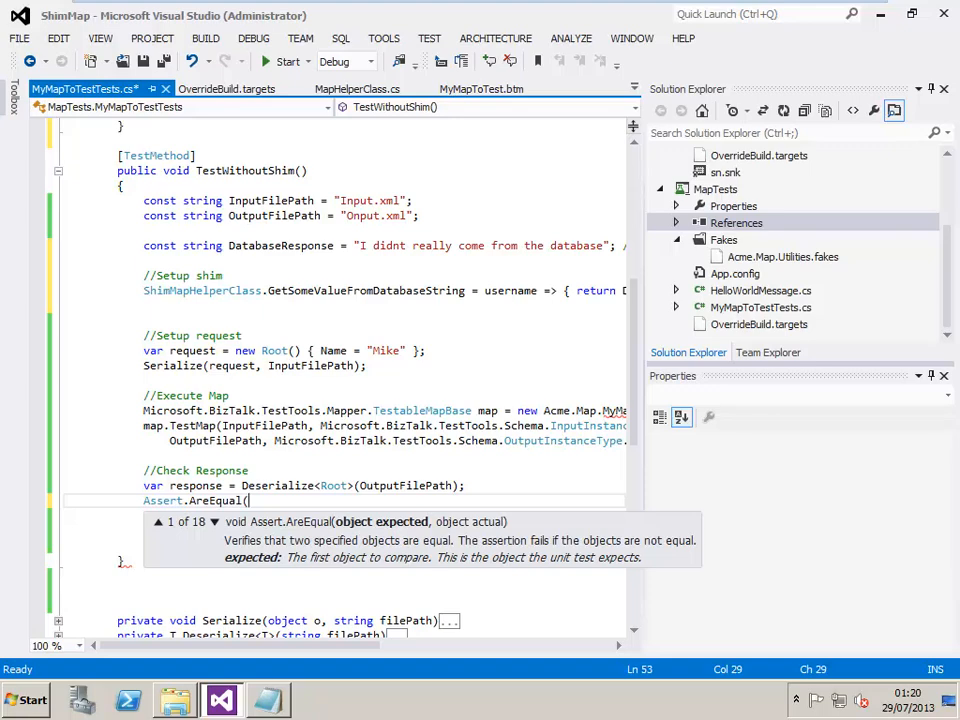
{"action": "mouse_move", "coordinate": [272, 516]}
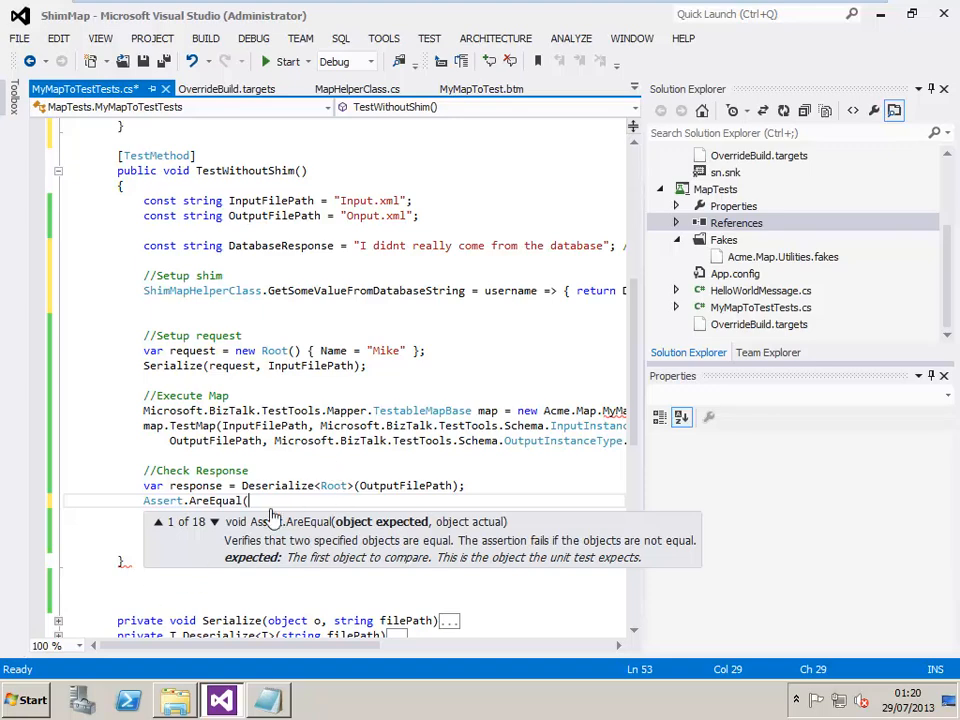
{"action": "type", "text": "data"}
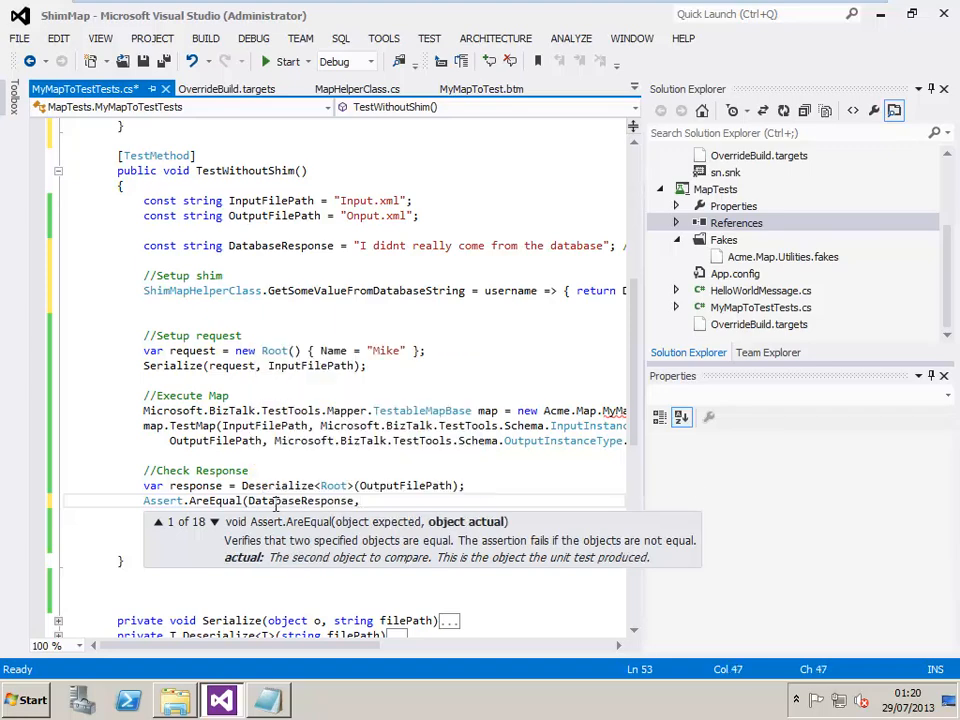
{"action": "type", "text": "response.Name)"}
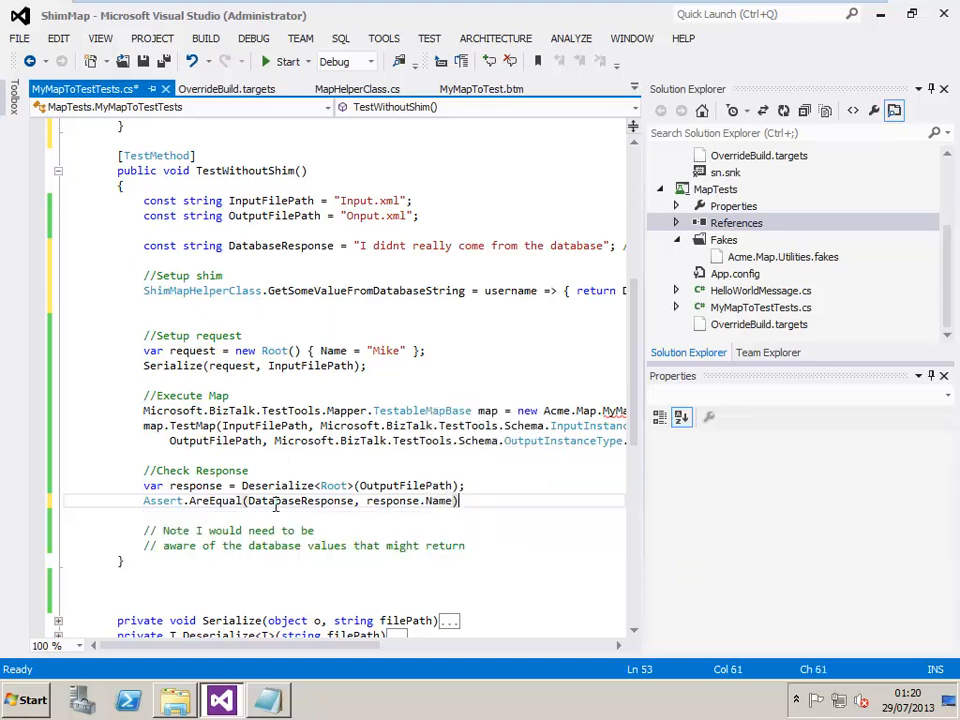
{"action": "type", "text": ";"}
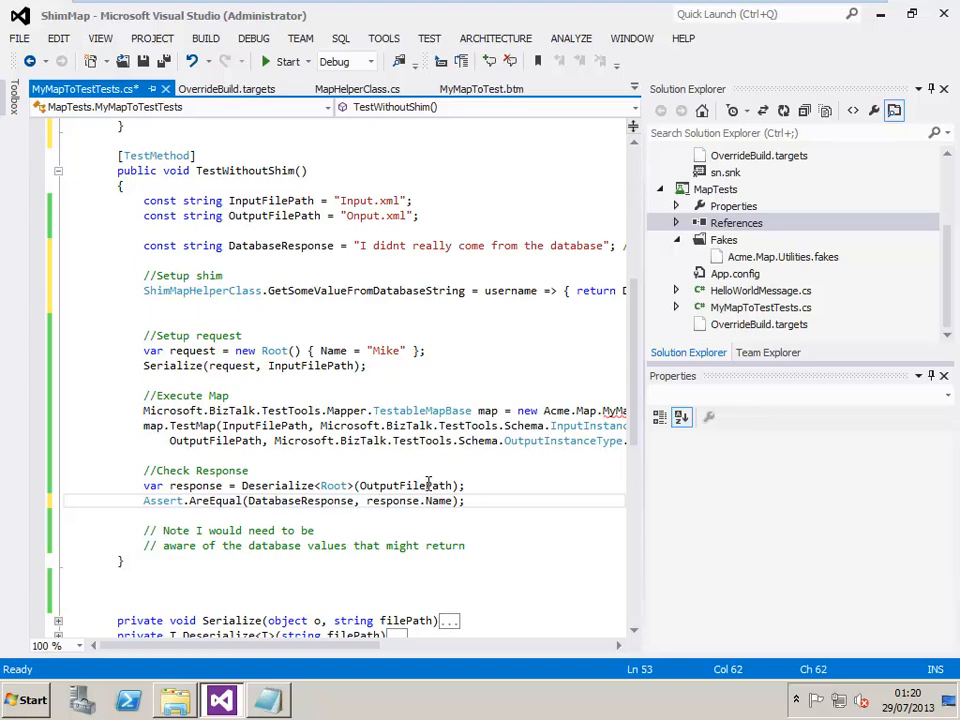
{"action": "mouse_move", "coordinate": [492, 556]}
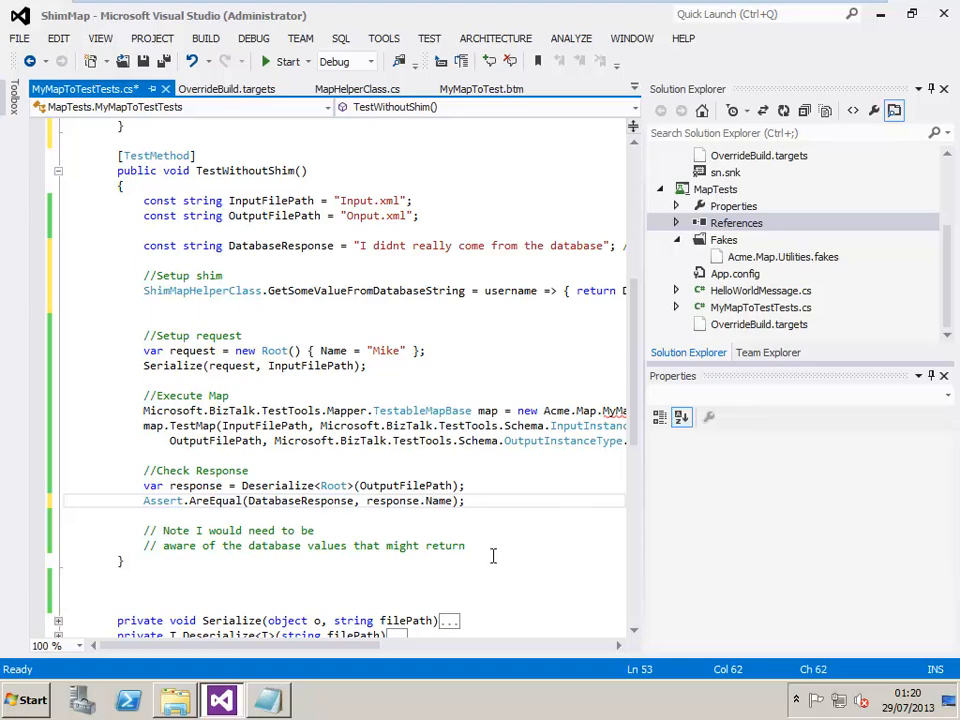